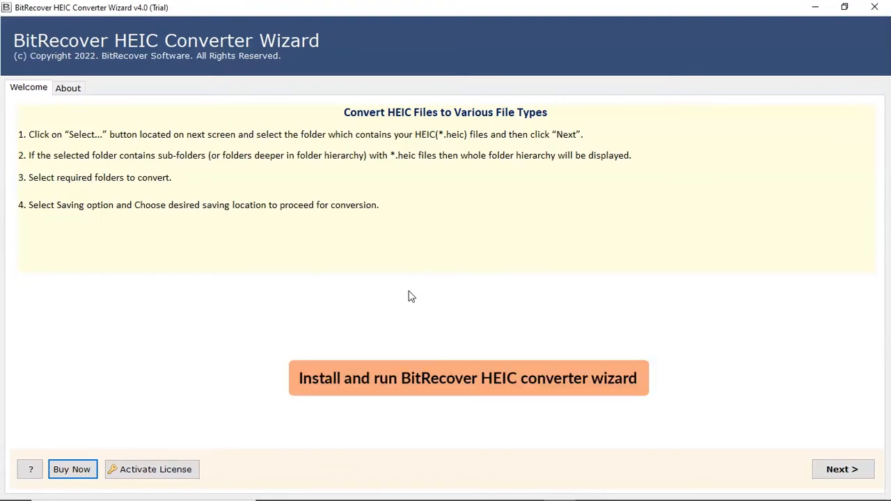
Advance from the Welcome page to the Select File(s) page
{"action": "left_click", "coordinate": [468, 379]}
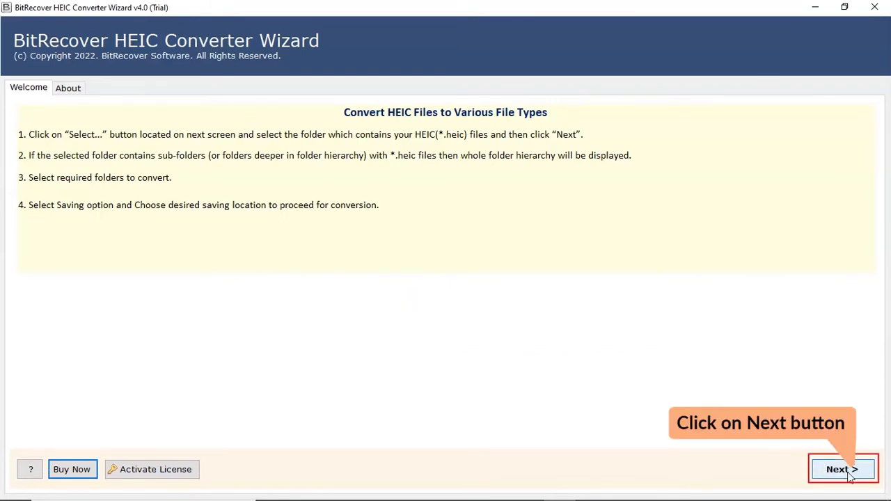
{"action": "left_click", "coordinate": [843, 469]}
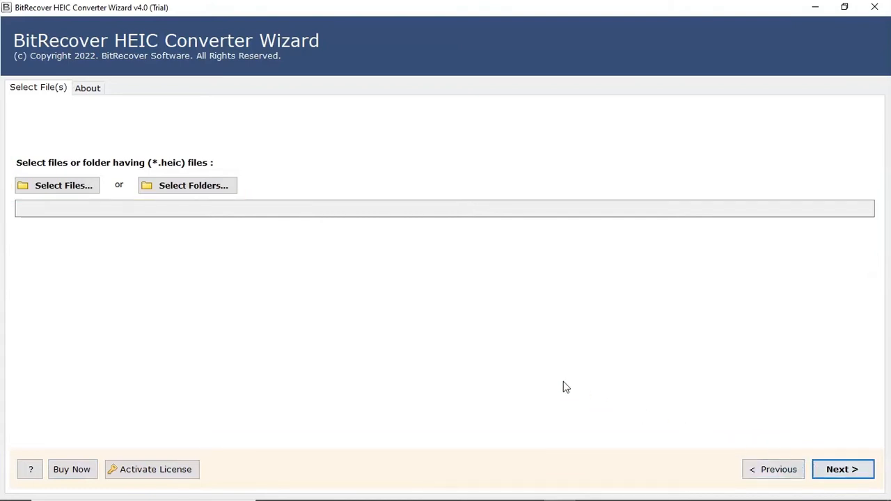
{"action": "mouse_move", "coordinate": [63, 185]}
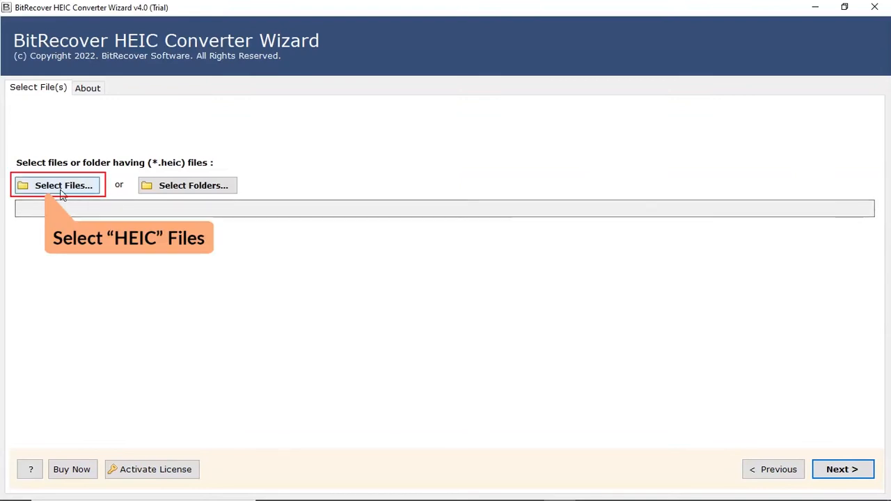
Pick image06, image07 and image08 from E:\Files Data\HEIC FILES DATA via Select Files
{"action": "left_click", "coordinate": [59, 186]}
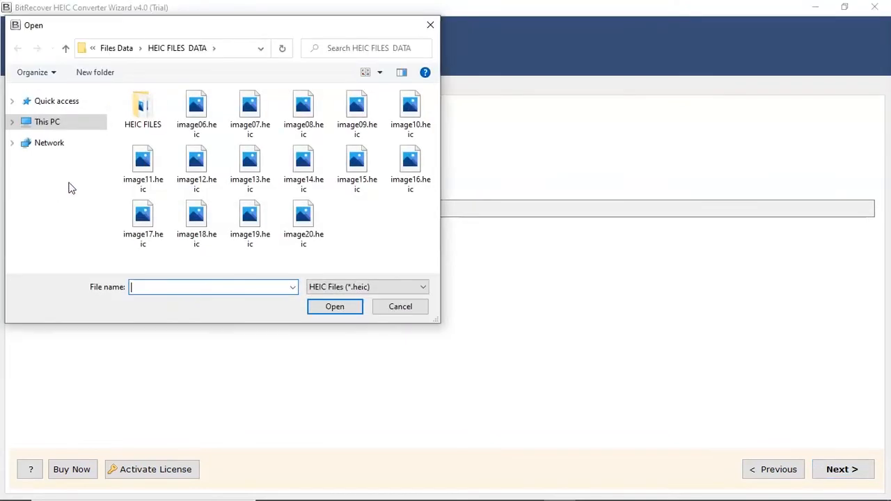
{"action": "left_click", "coordinate": [196, 111]}
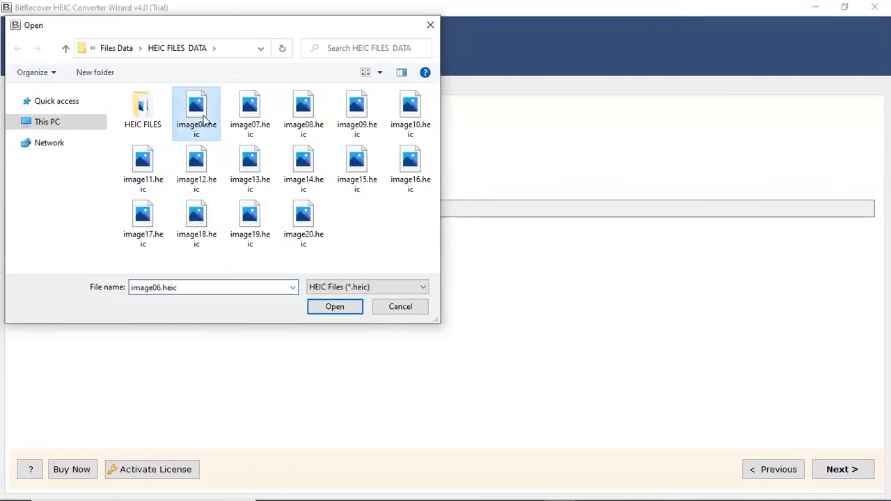
{"action": "left_click", "coordinate": [249, 112]}
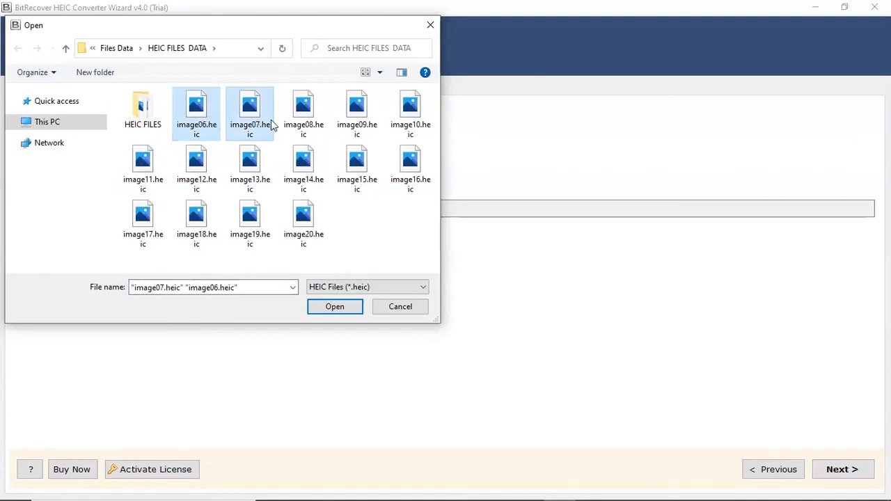
{"action": "left_click", "coordinate": [304, 112]}
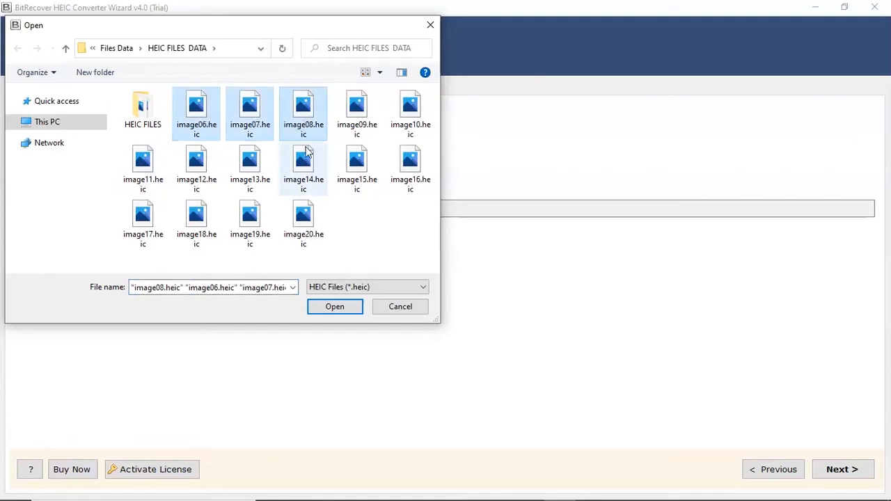
{"action": "left_click", "coordinate": [335, 306]}
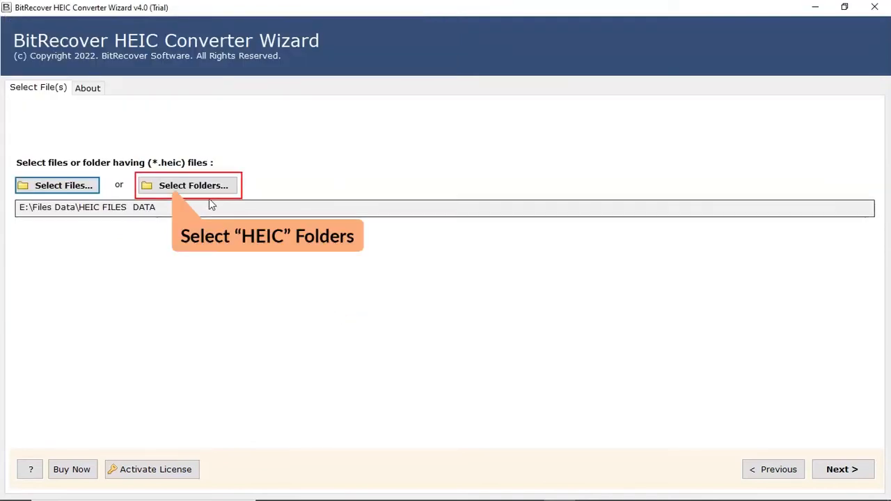
Choose the HEIC FILES folder as the source and advance to its image tree
{"action": "left_click", "coordinate": [192, 185]}
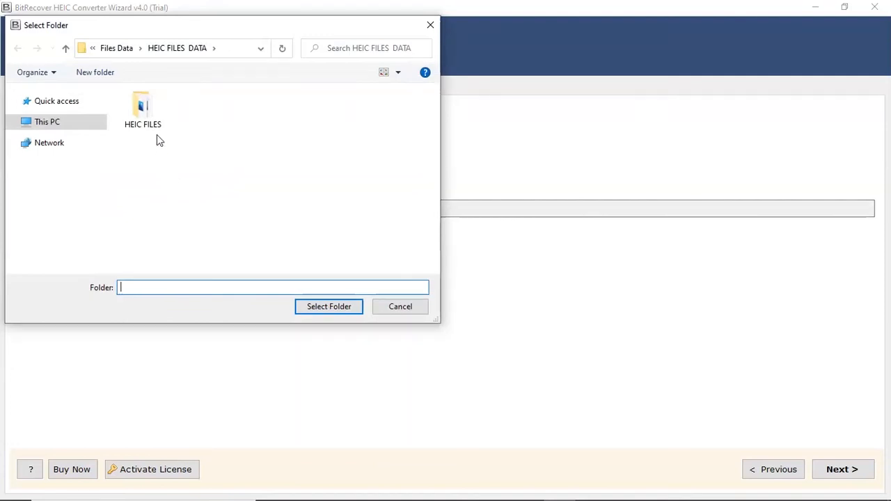
{"action": "left_click", "coordinate": [142, 109]}
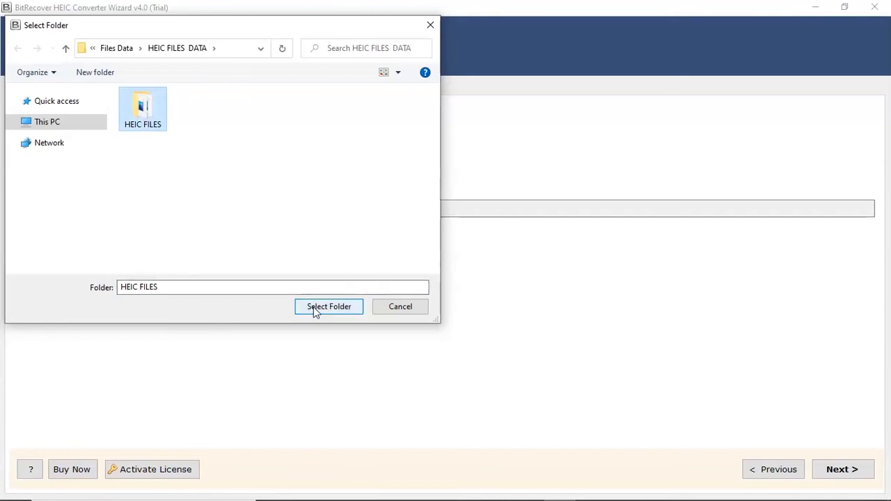
{"action": "left_click", "coordinate": [329, 306]}
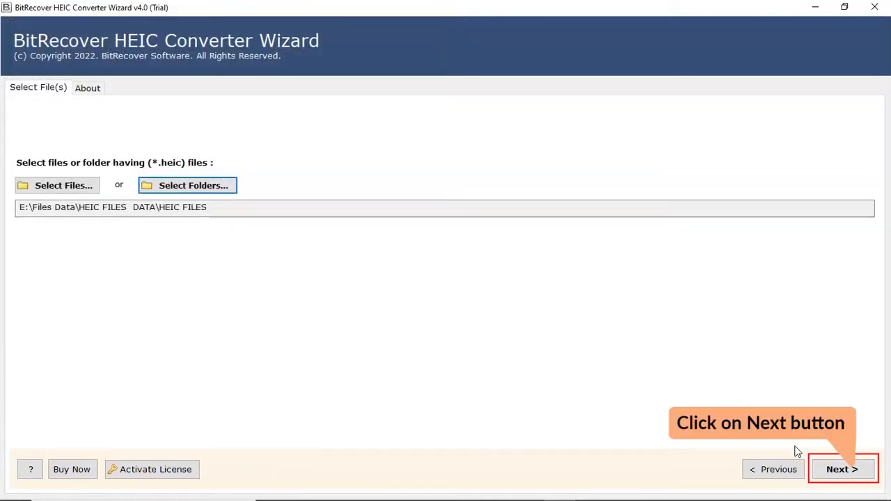
{"action": "left_click", "coordinate": [841, 468]}
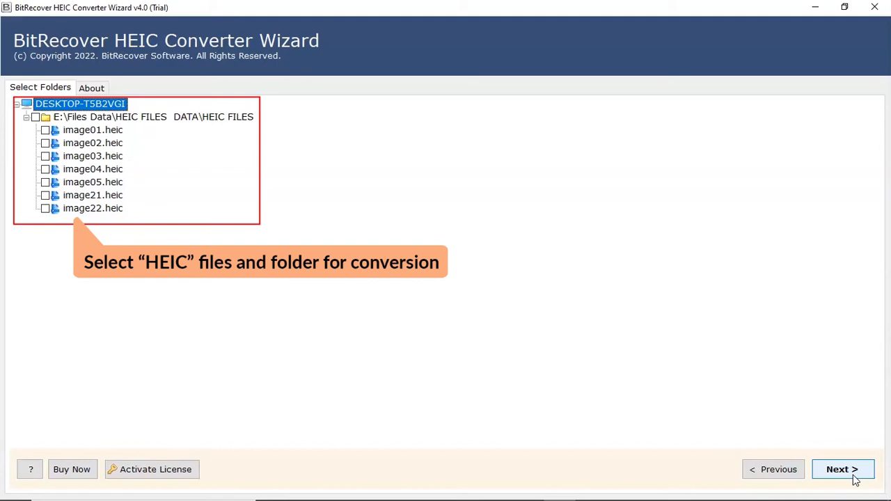
{"action": "mouse_move", "coordinate": [490, 348]}
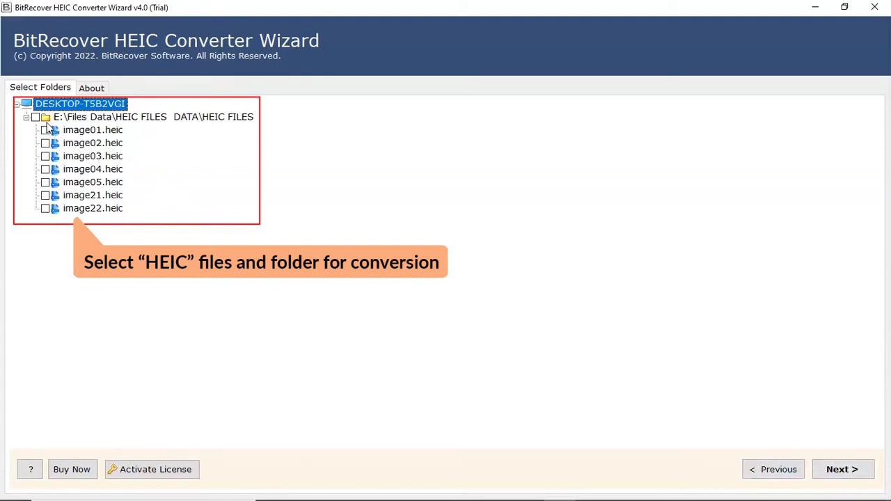
Tick all seven HEIC images in the folder tree and advance to the saving options
{"action": "left_click", "coordinate": [36, 117]}
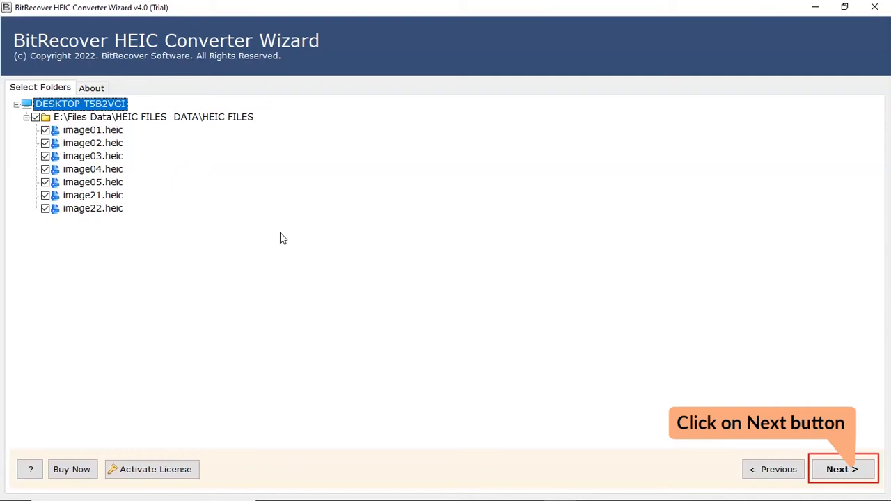
{"action": "mouse_move", "coordinate": [811, 464]}
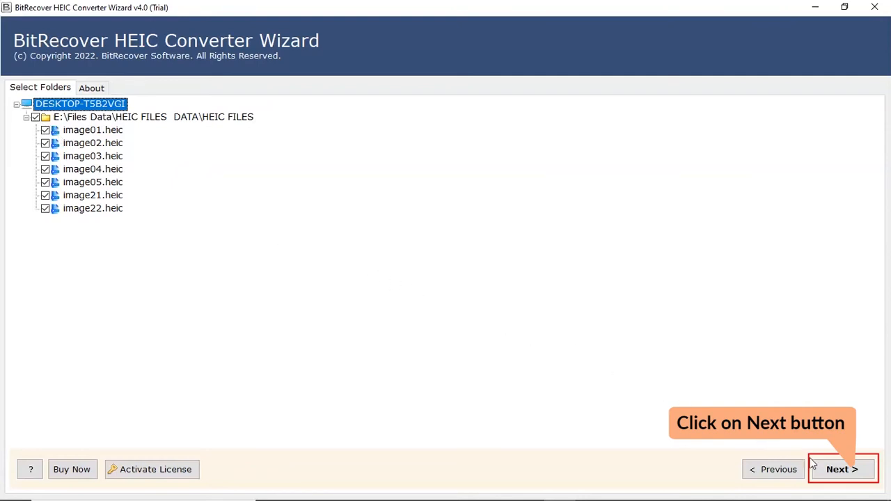
{"action": "left_click", "coordinate": [841, 468]}
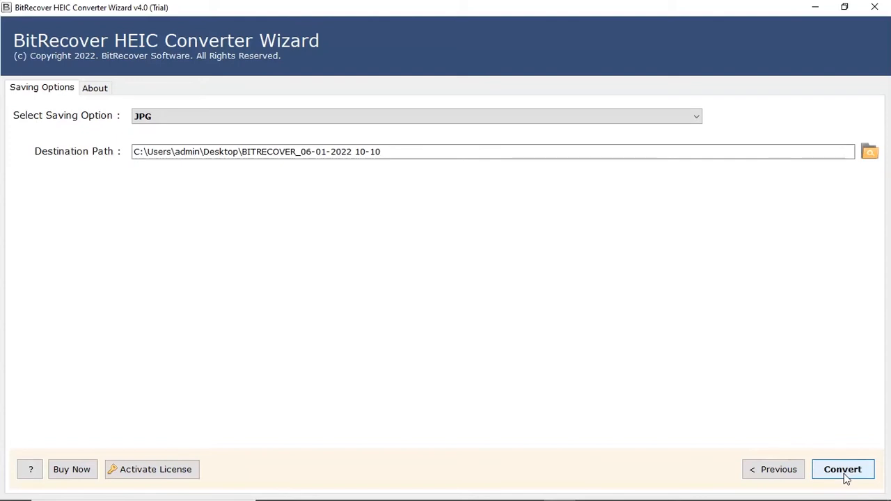
{"action": "left_click", "coordinate": [842, 469]}
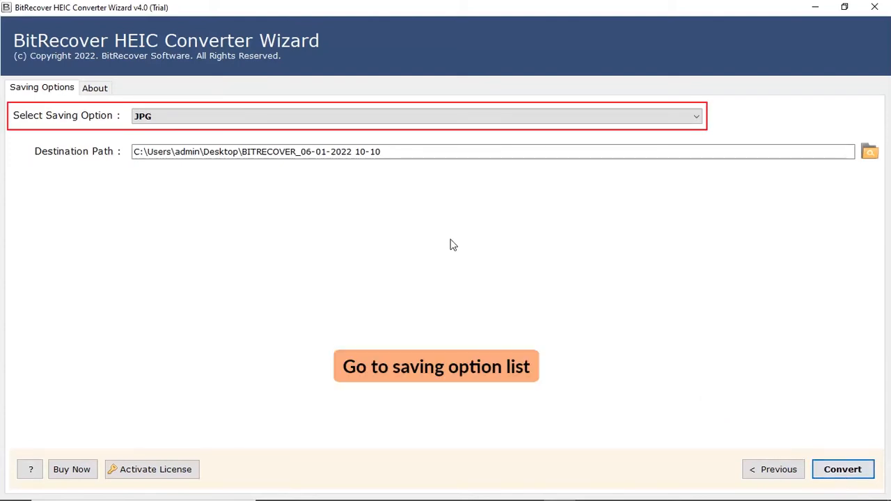
{"action": "left_click", "coordinate": [415, 115]}
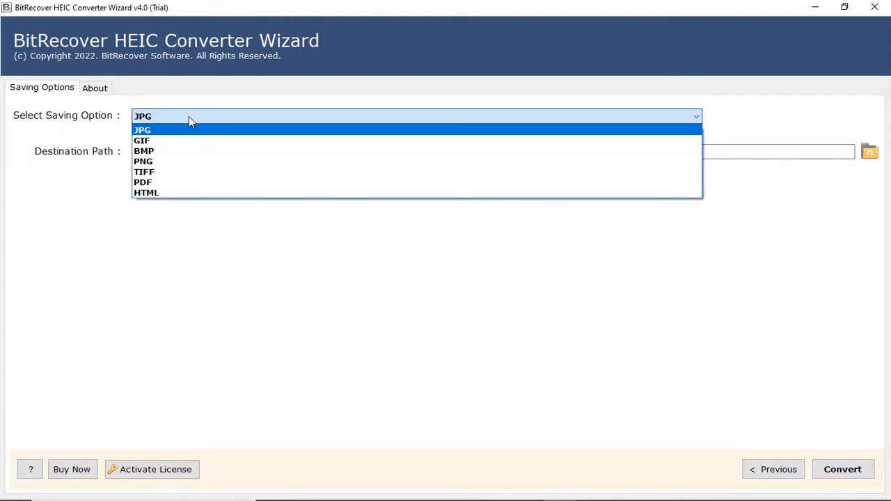
{"action": "mouse_move", "coordinate": [188, 173]}
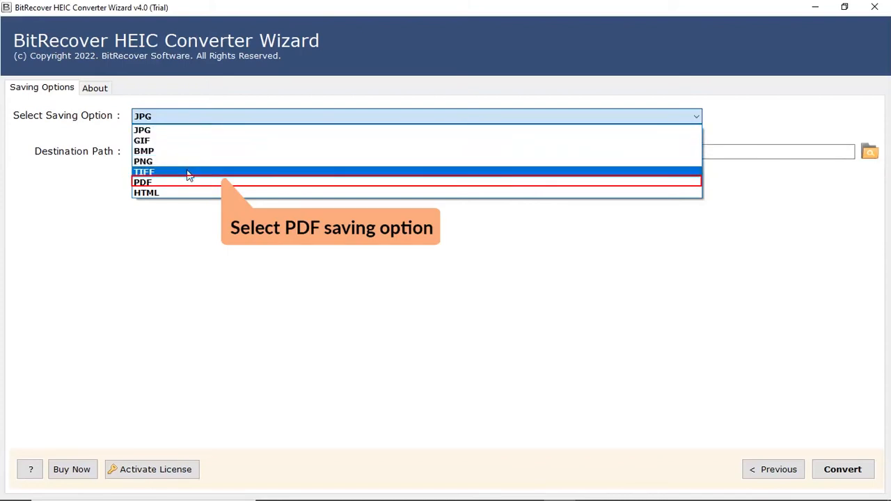
{"action": "left_click", "coordinate": [142, 181]}
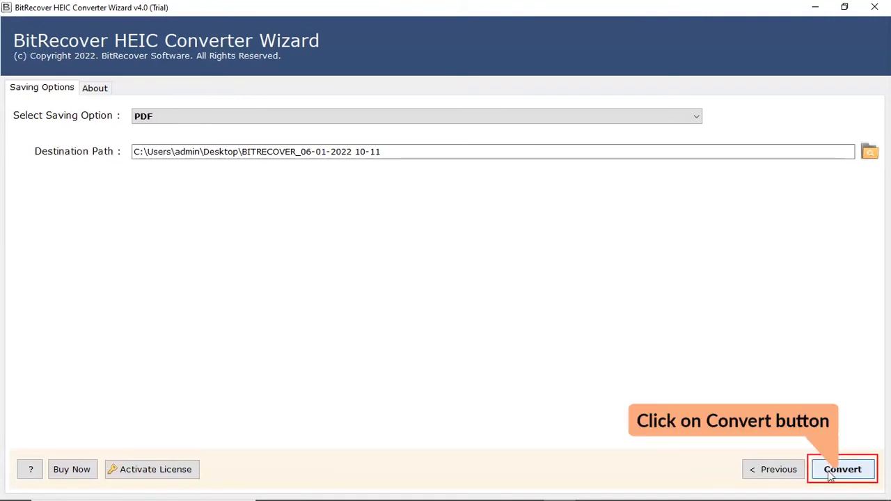
Convert the images to PDF and dismiss the success and trial-edition notices
{"action": "left_click", "coordinate": [841, 469]}
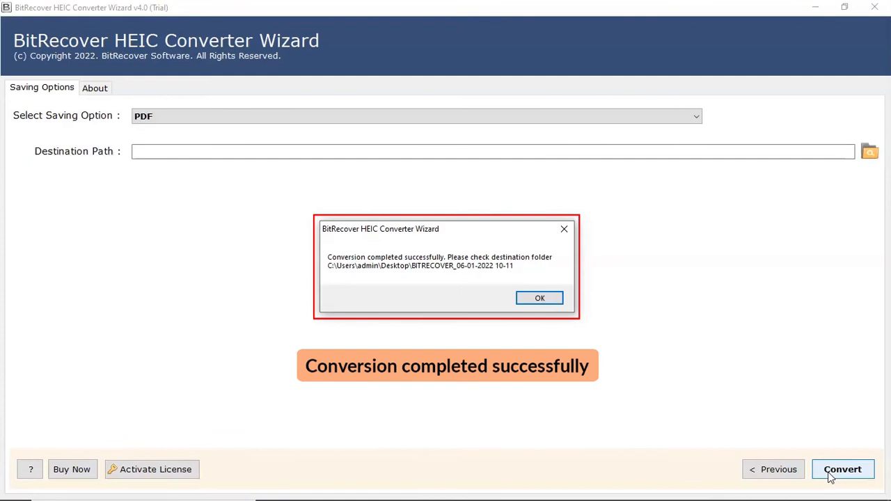
{"action": "mouse_move", "coordinate": [540, 298]}
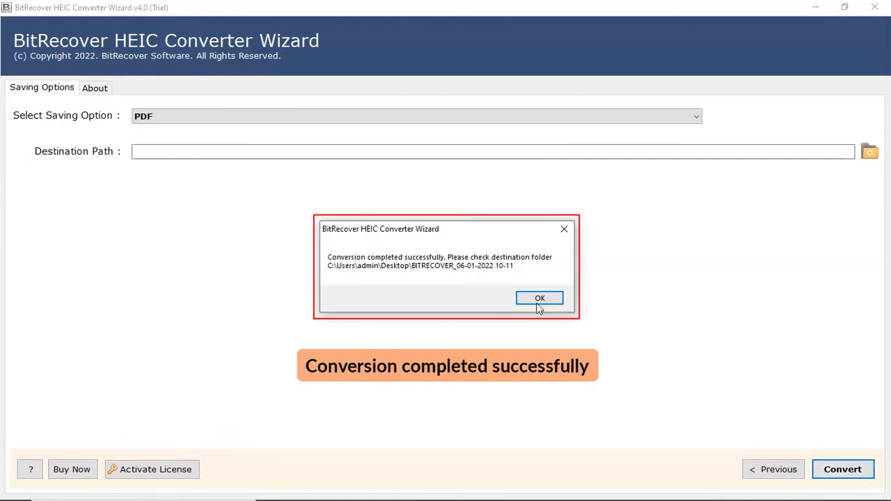
{"action": "left_click", "coordinate": [541, 298]}
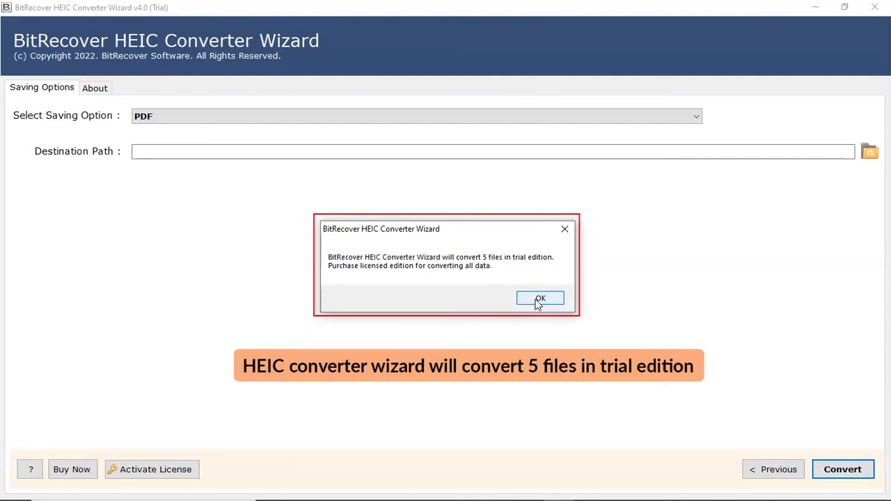
{"action": "left_click", "coordinate": [540, 298]}
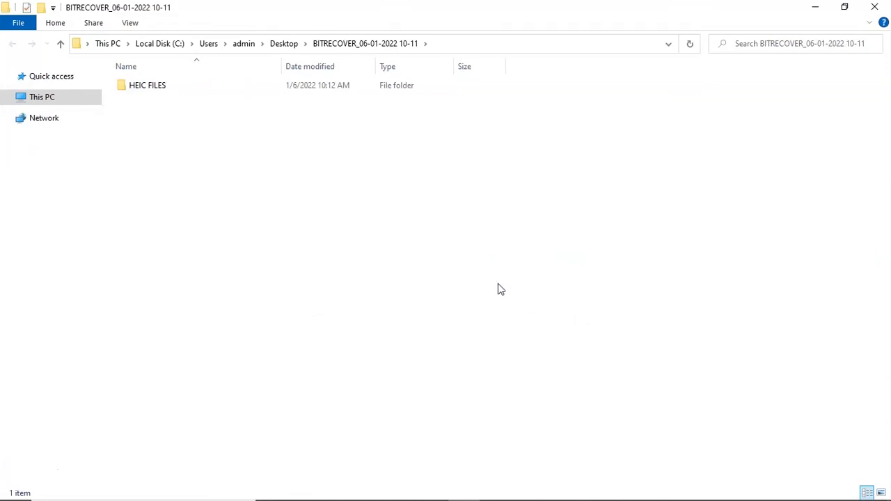
Open the HEIC FILES output folder to show image01.pdf through image05.pdf
{"action": "left_click", "coordinate": [147, 85]}
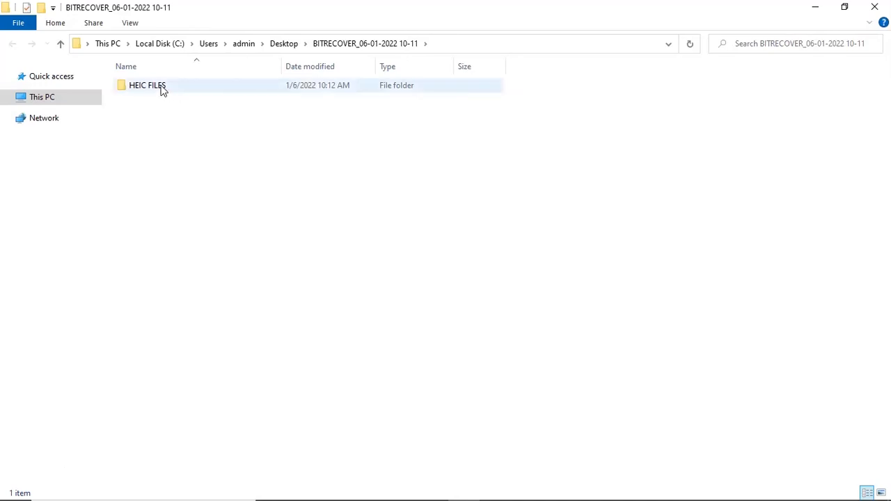
{"action": "double_click", "coordinate": [147, 85]}
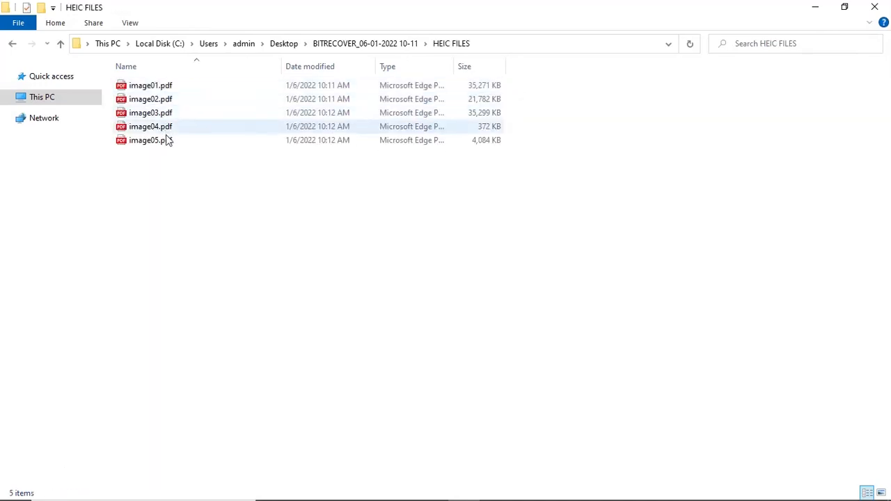